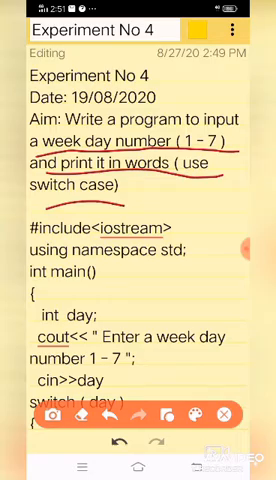
scroll("down", 3)
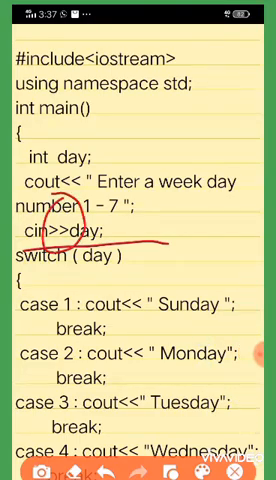
scroll("down", 3)
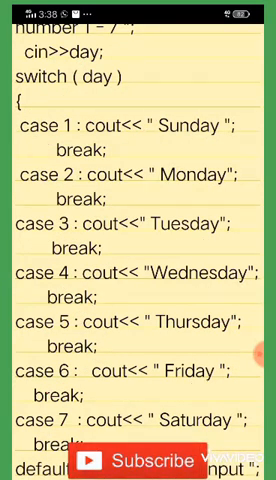
scroll("down", 3)
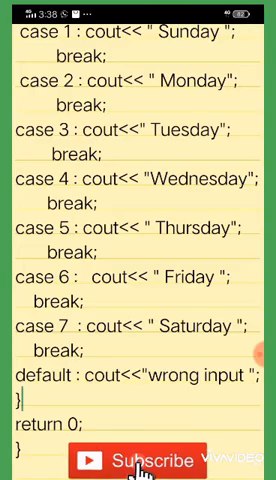